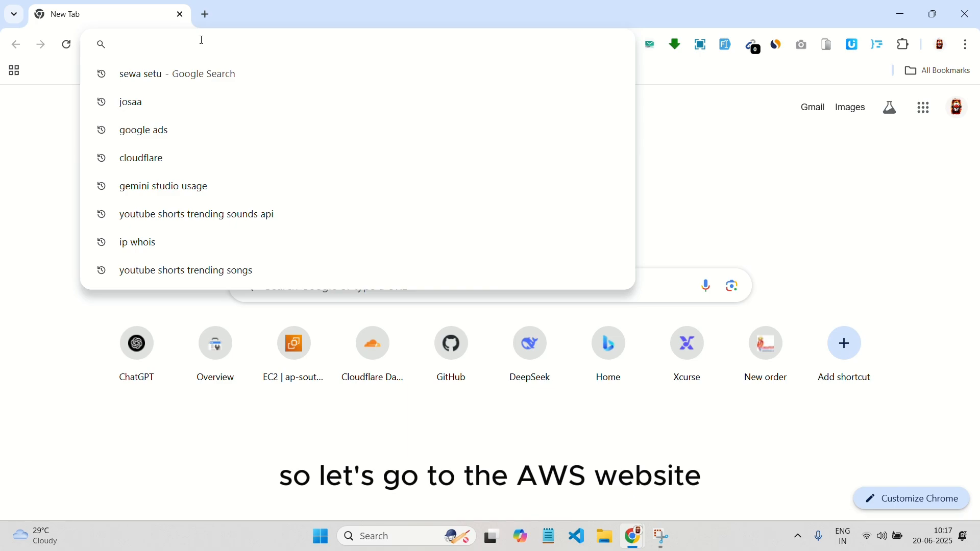
# - Search Google for 'AWS' and open the Amazon Web Services Free Tier page
pyautogui.write('AWS')
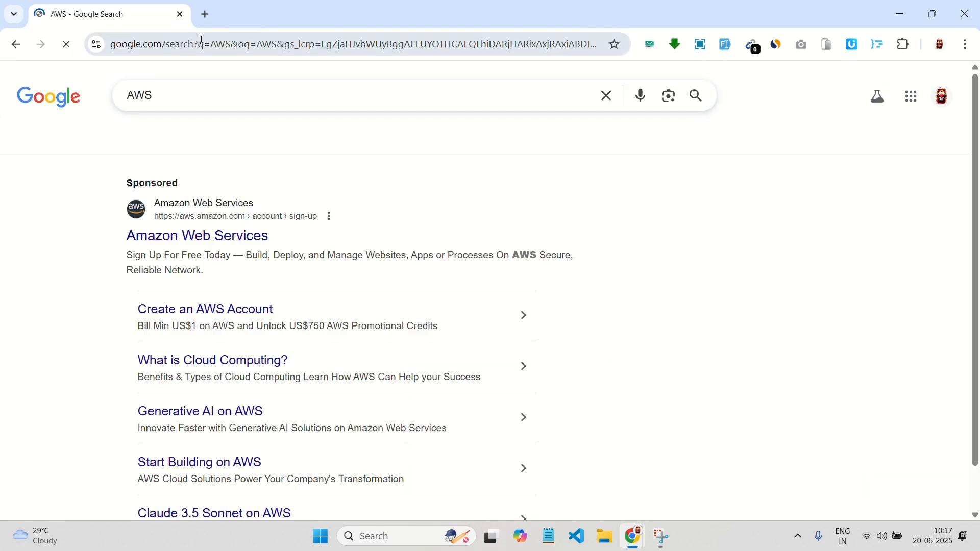
pyautogui.click(196, 236)
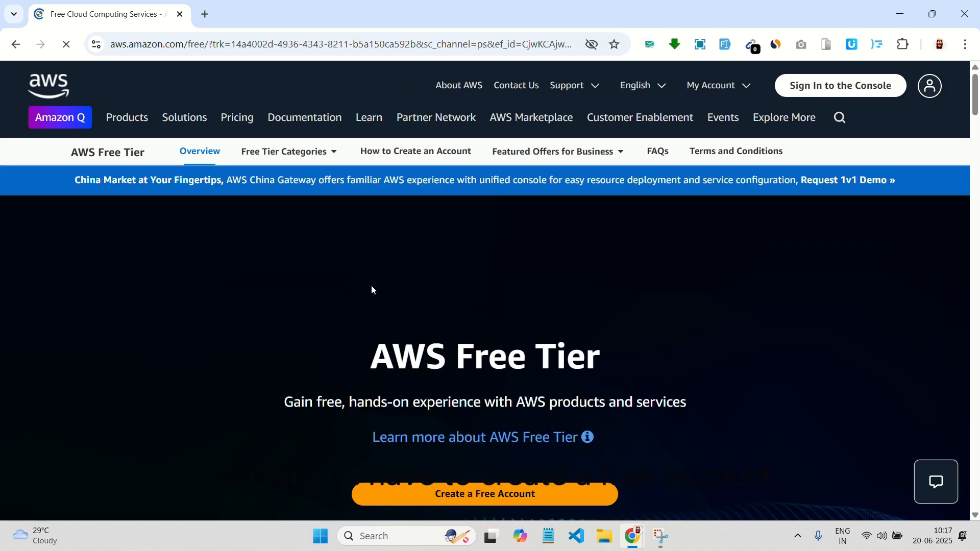
pyautogui.scroll(-3)
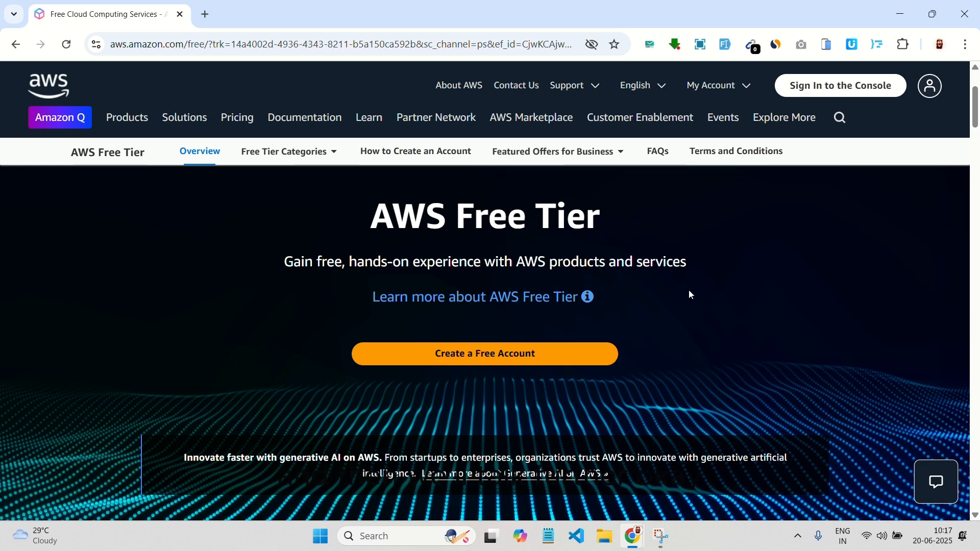
# - Sign in to the AWS console and open EC2 from All services under Compute
pyautogui.click(839, 85)
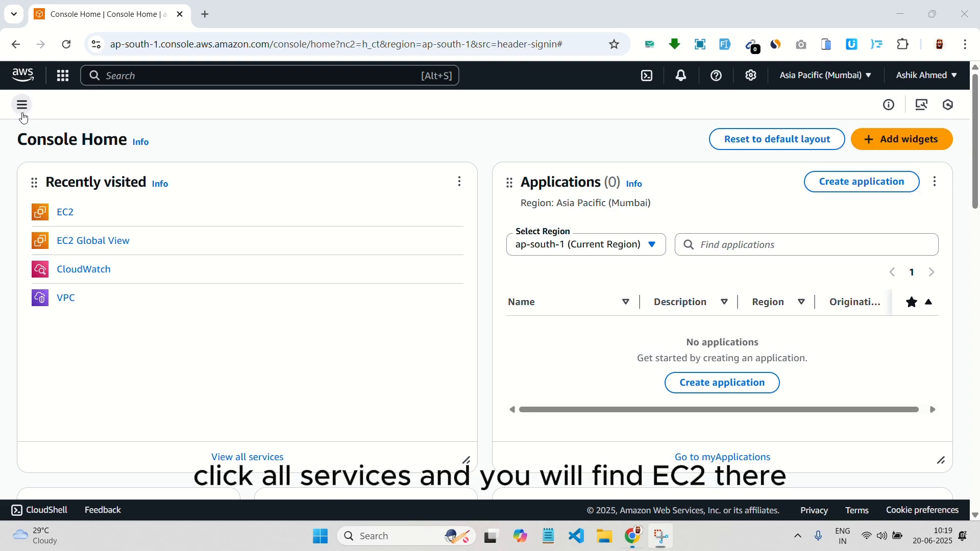
pyautogui.click(21, 104)
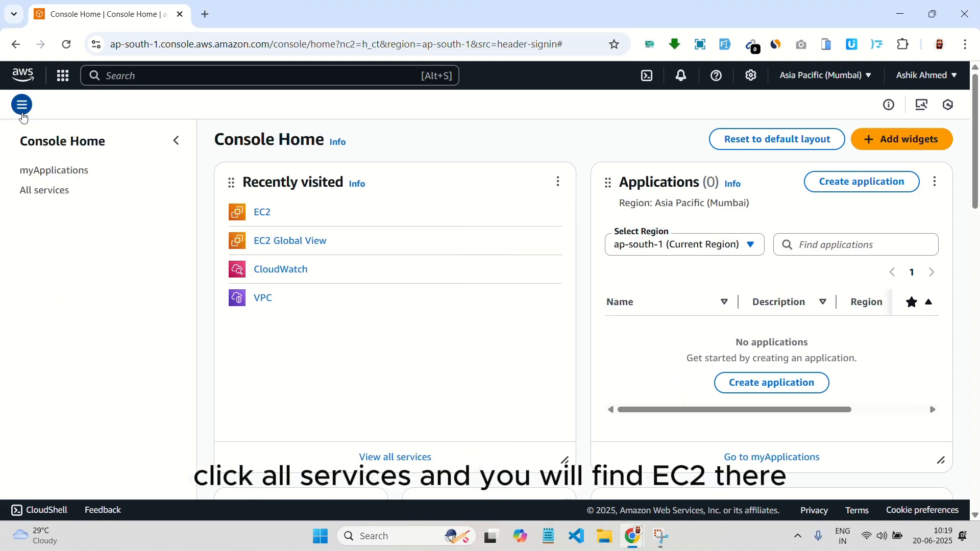
pyautogui.click(44, 190)
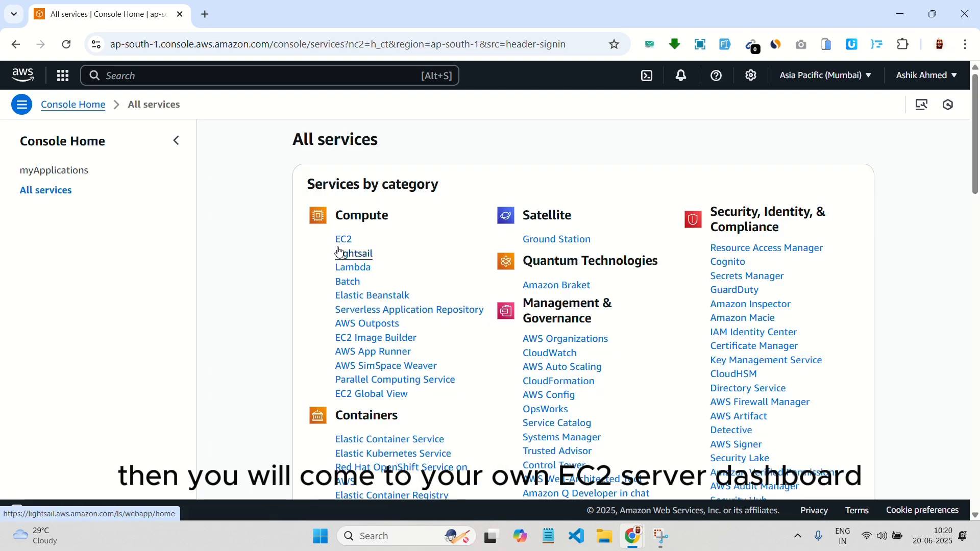
pyautogui.click(343, 238)
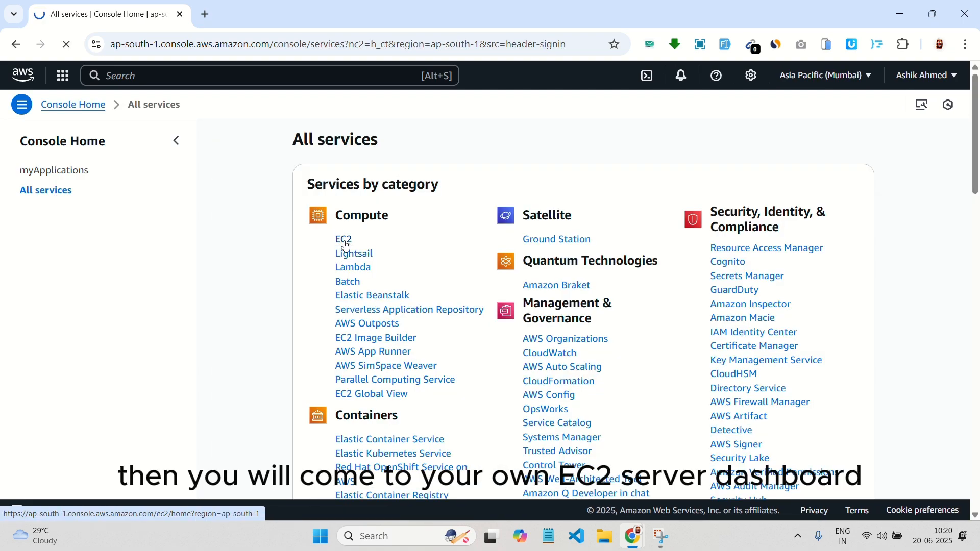
pyautogui.click(342, 239)
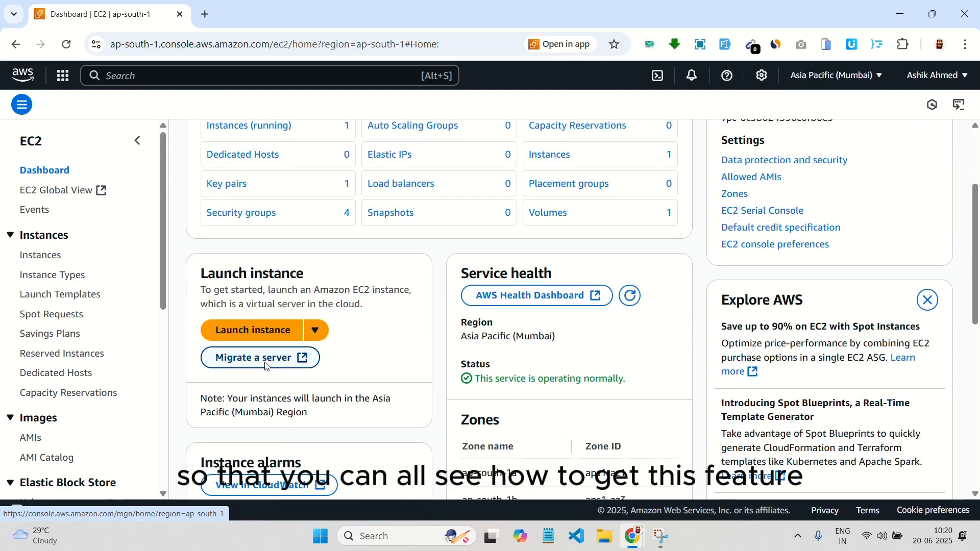
# - Start a new instance launch and name it 'n8n Server'
pyautogui.click(251, 330)
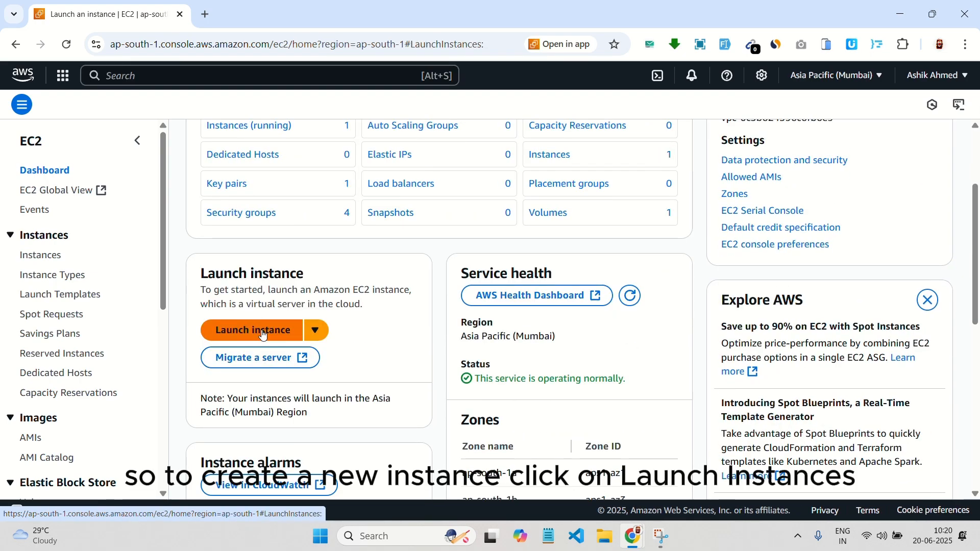
pyautogui.click(251, 330)
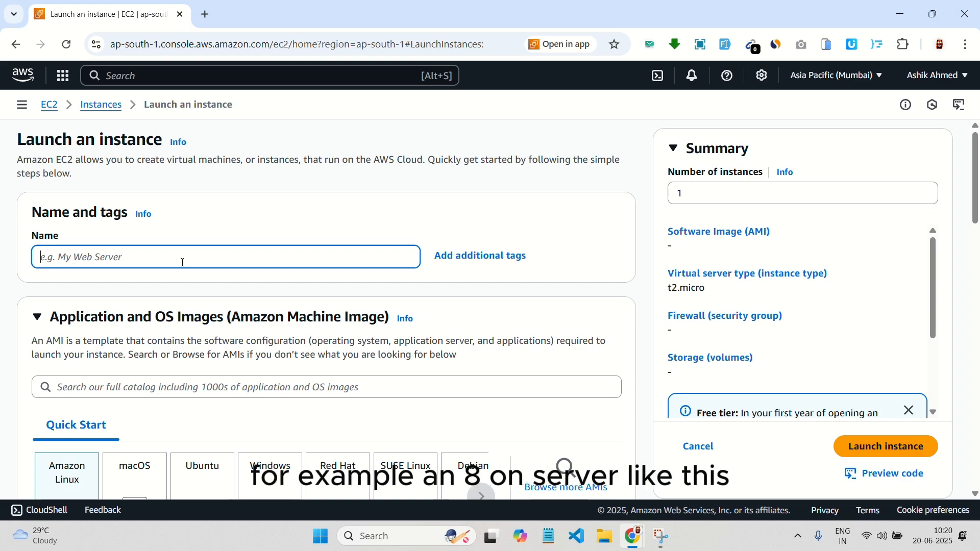
pyautogui.write('n8n Server')
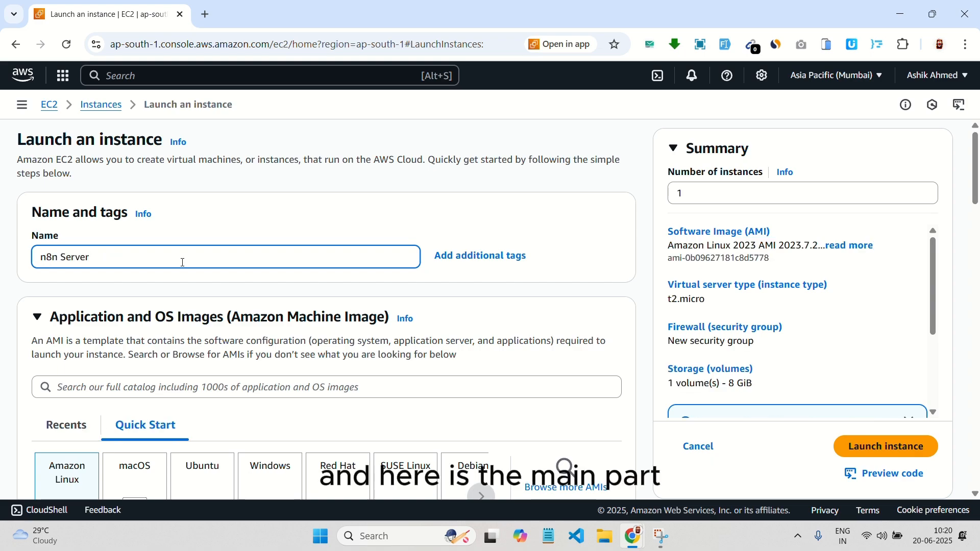
pyautogui.scroll(-3)
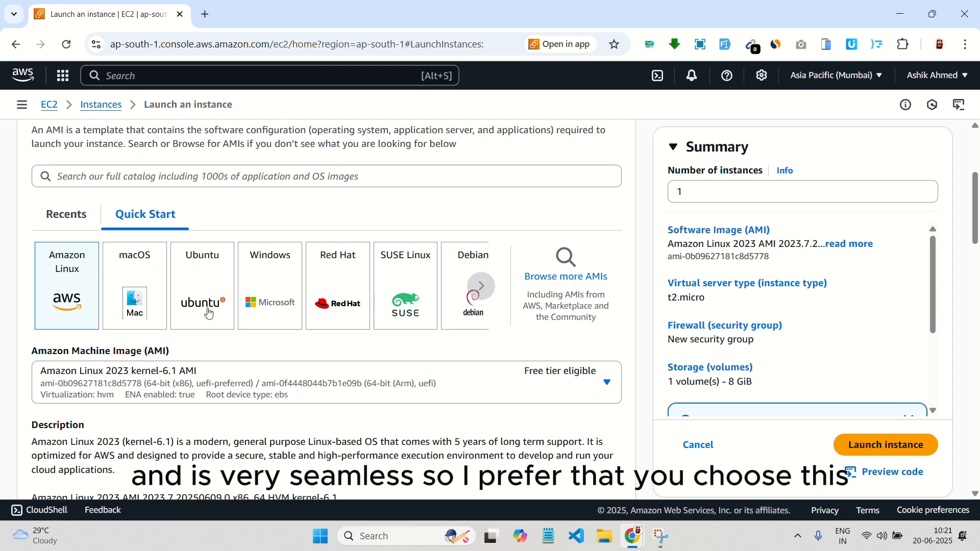
# - Choose the Ubuntu 24.04 image and set the root volume to 30 GiB
pyautogui.click(202, 286)
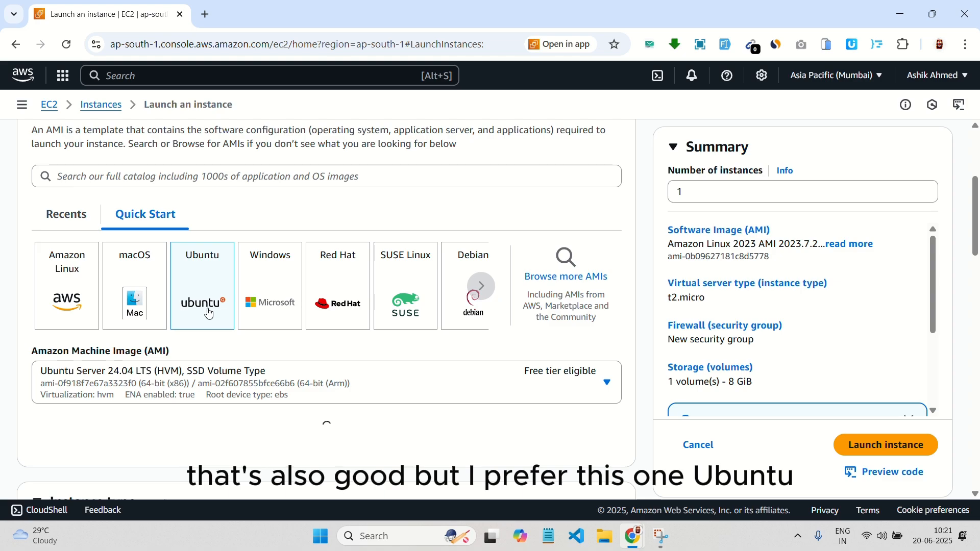
pyautogui.click(202, 285)
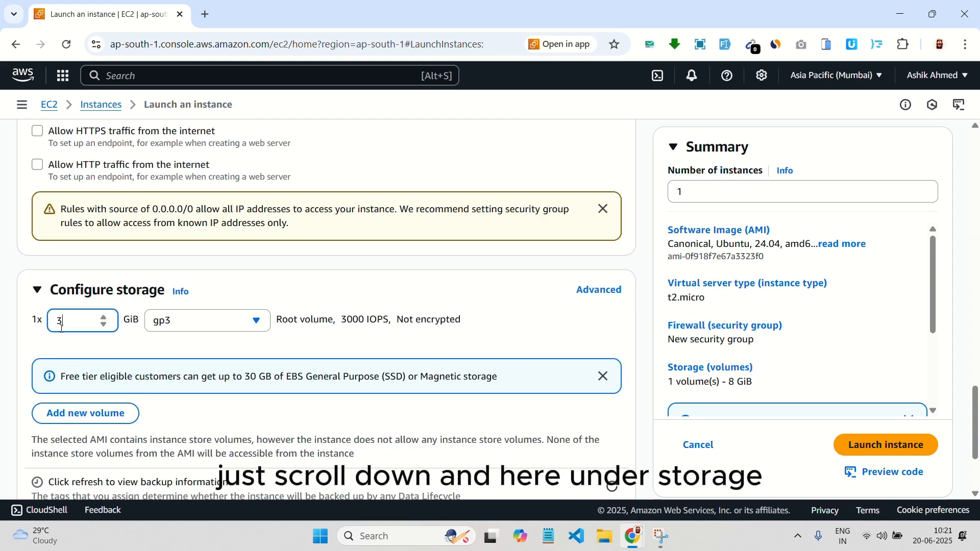
pyautogui.write('30')
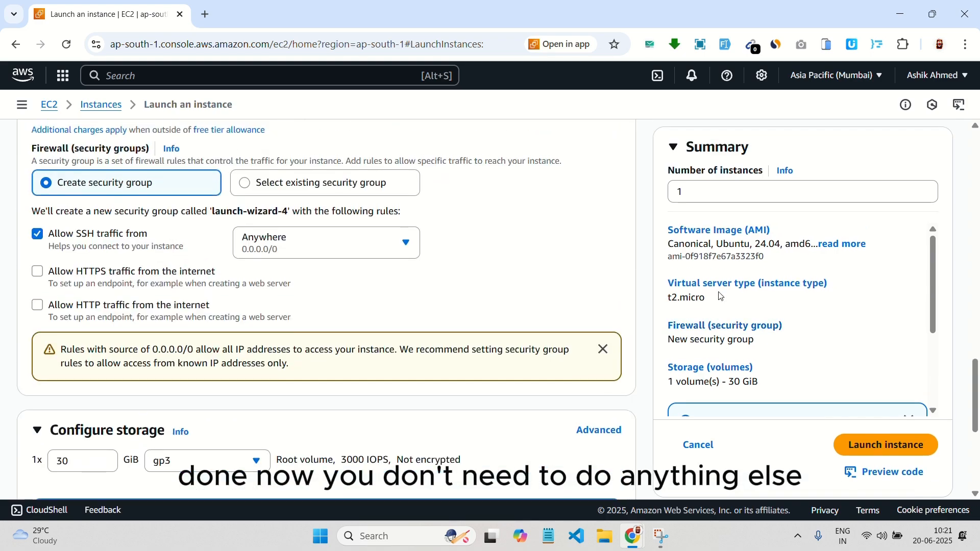
pyautogui.moveTo(885, 424)
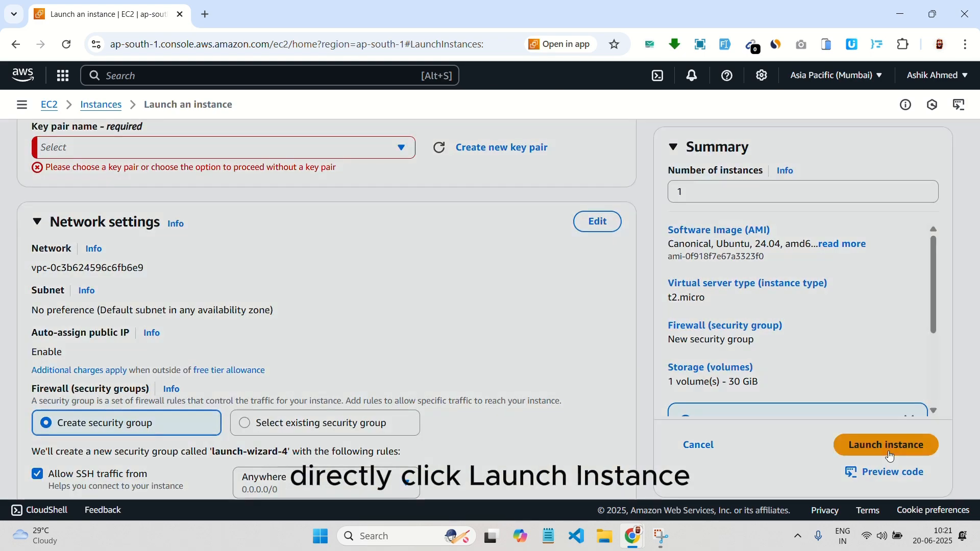
# - Select the existing N8N_KeyPair key pair and launch the instance
pyautogui.click(885, 445)
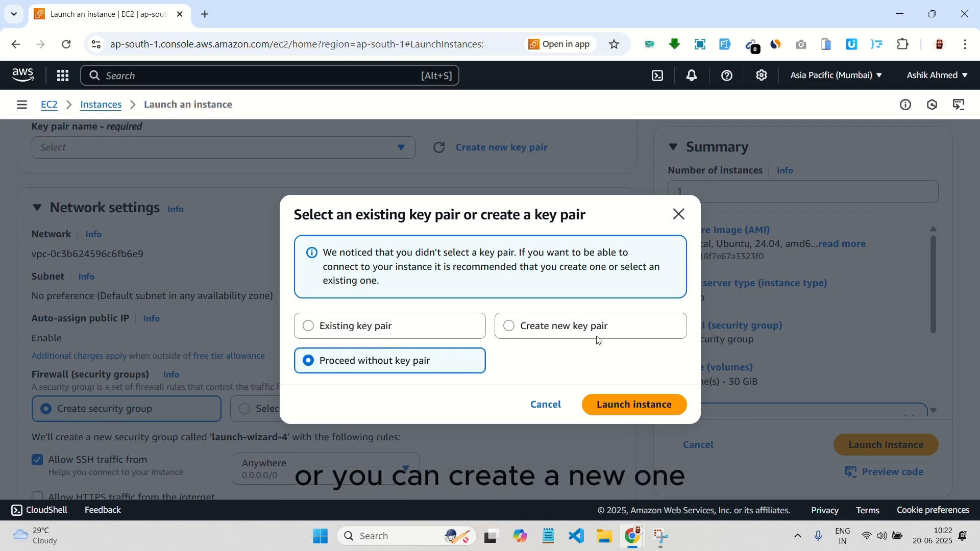
pyautogui.click(309, 259)
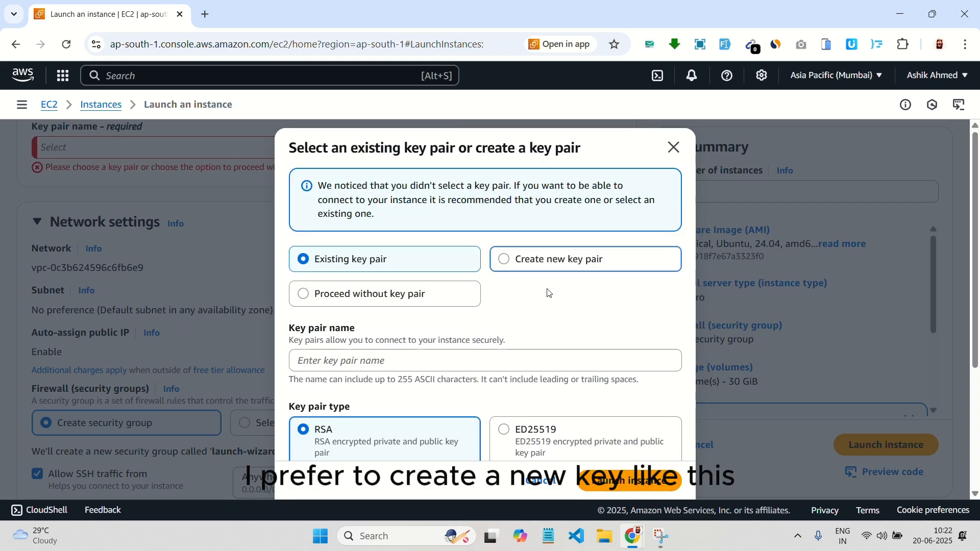
pyautogui.click(504, 258)
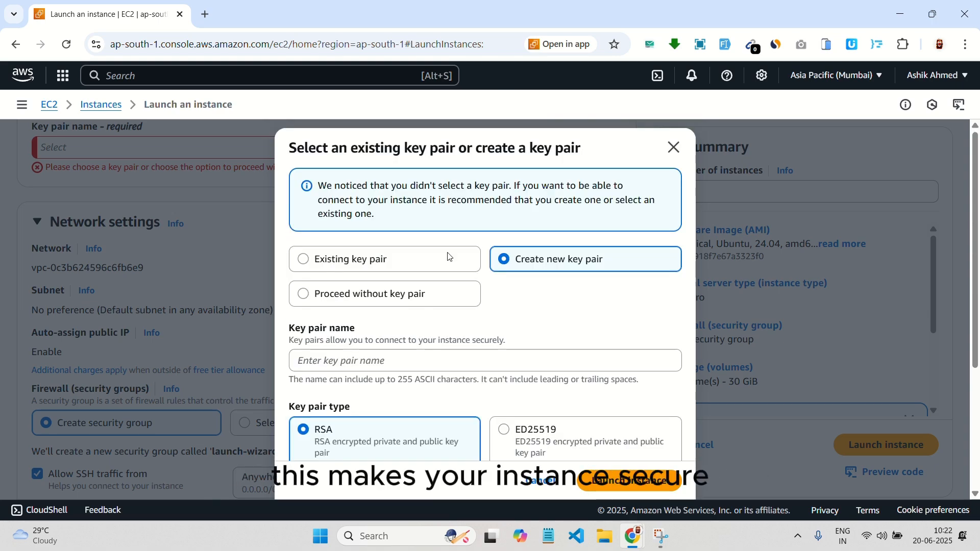
pyautogui.click(303, 259)
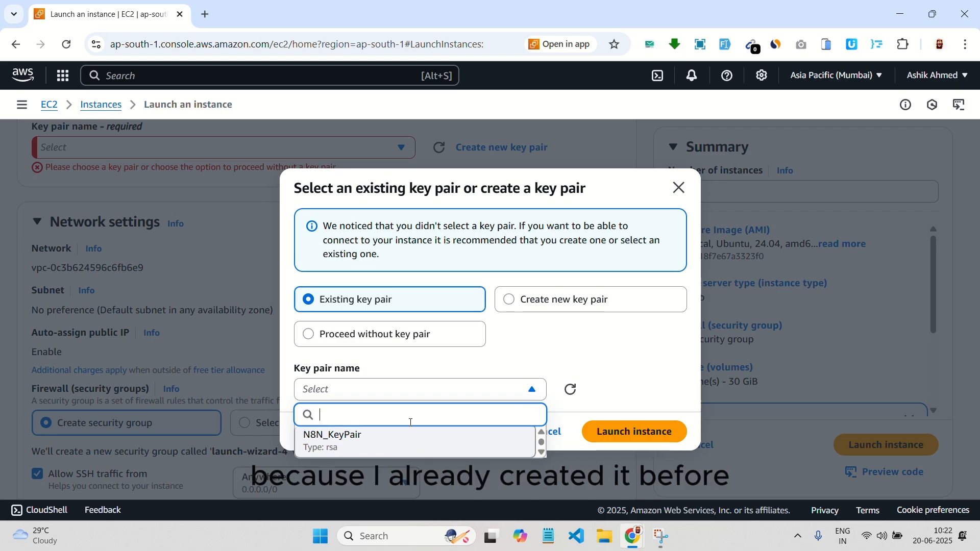
pyautogui.click(331, 438)
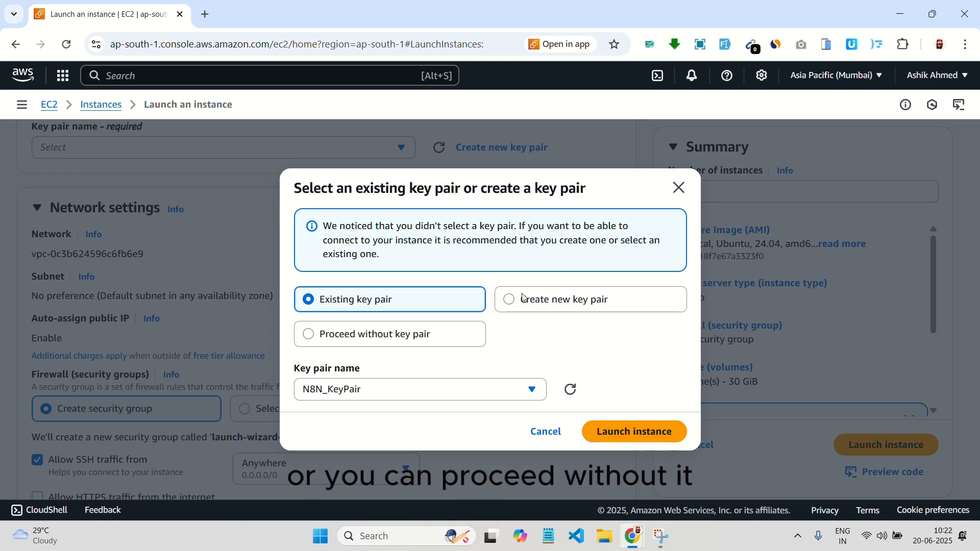
pyautogui.click(633, 431)
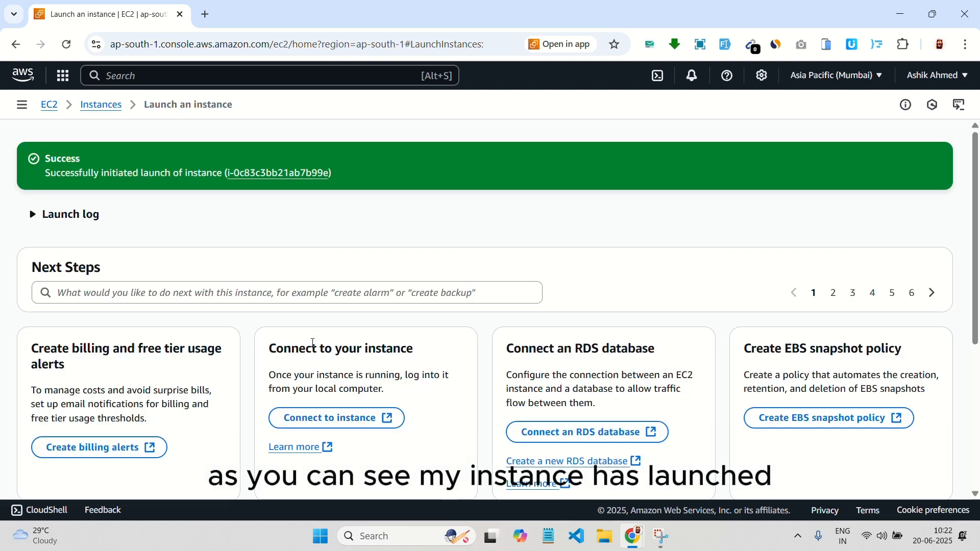
# - Copy the instance's public IPv4 address and open its Connect to instance page
pyautogui.click(278, 173)
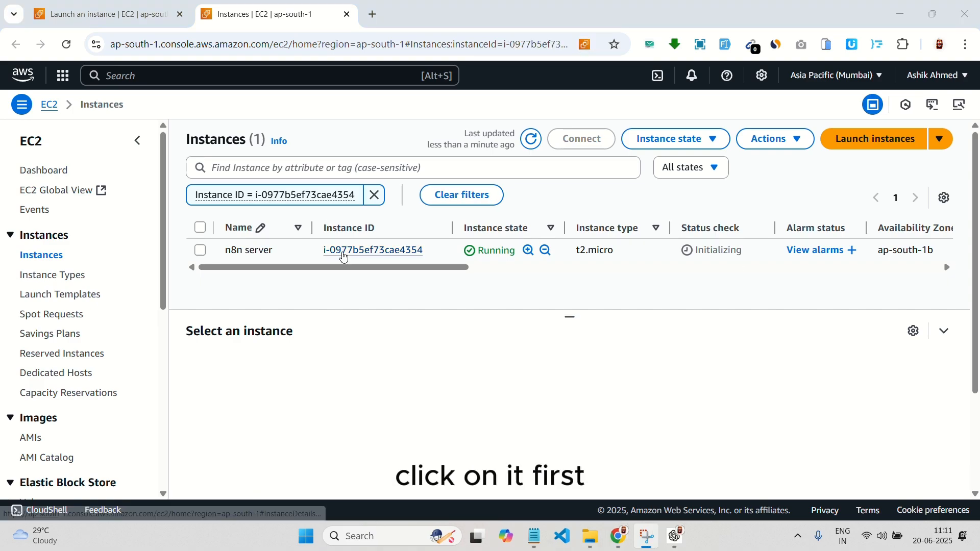
pyautogui.click(372, 250)
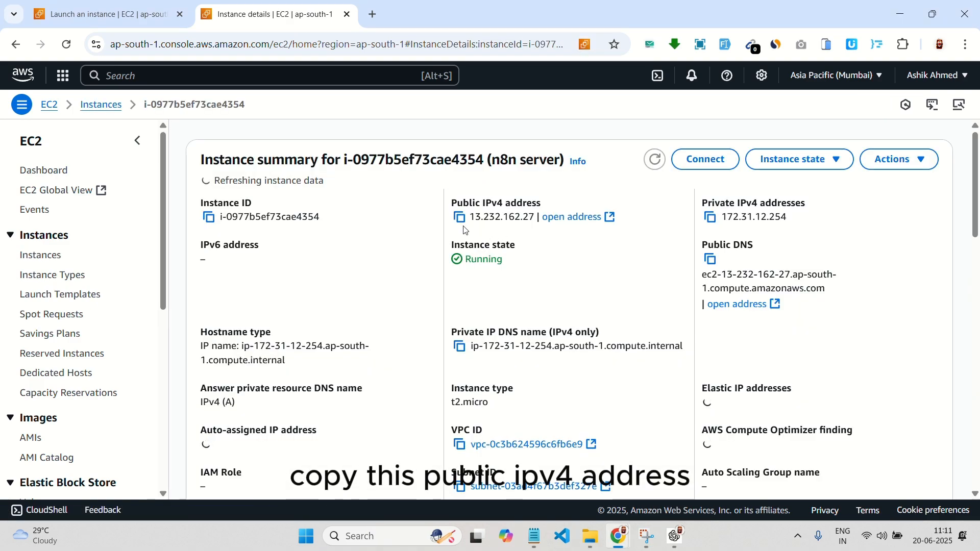
pyautogui.click(459, 217)
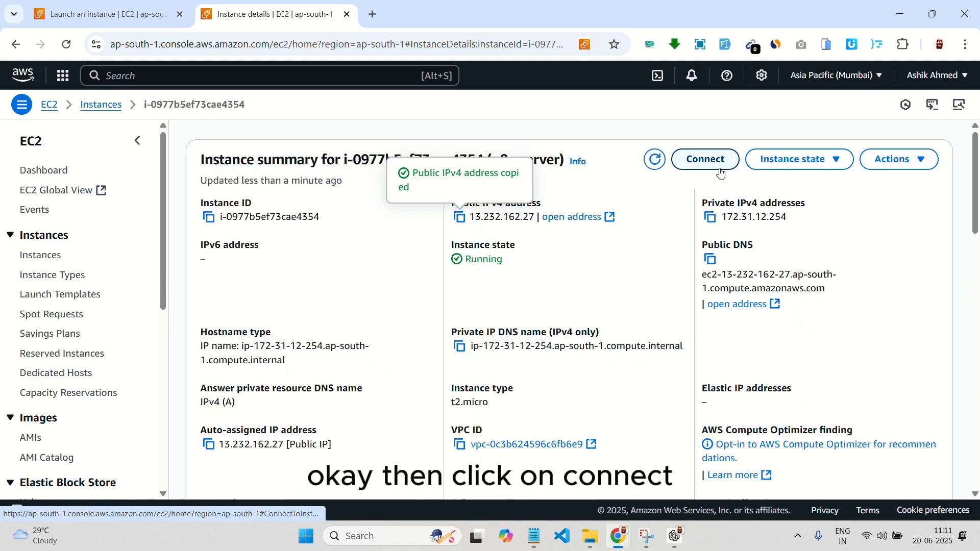
pyautogui.click(704, 159)
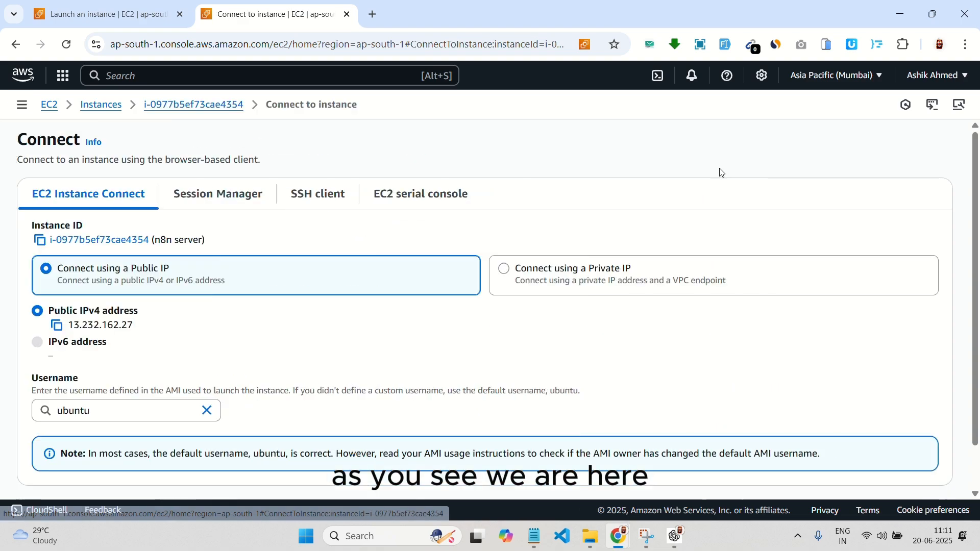
pyautogui.scroll(-3)
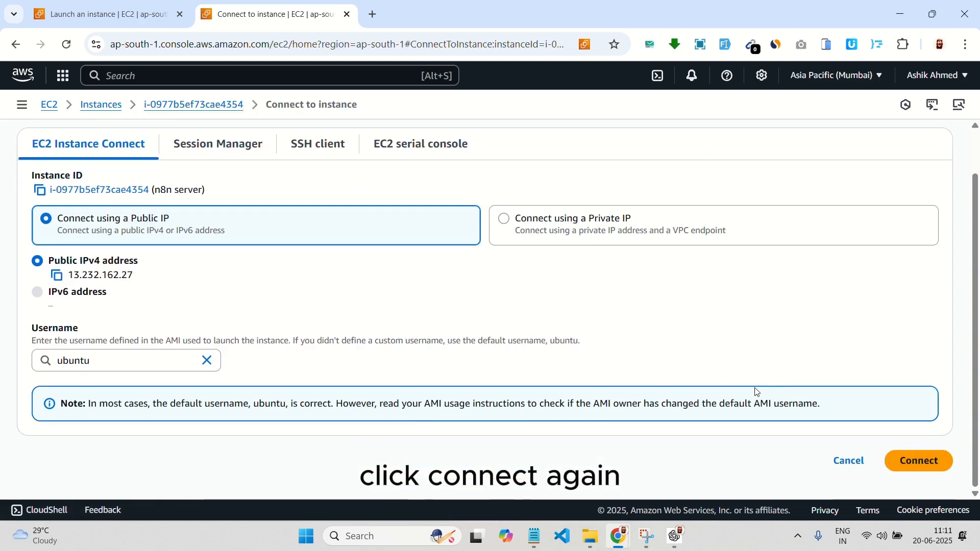
# - Connect via EC2 Instance Connect and paste the Docker install commands into the terminal
pyautogui.click(918, 461)
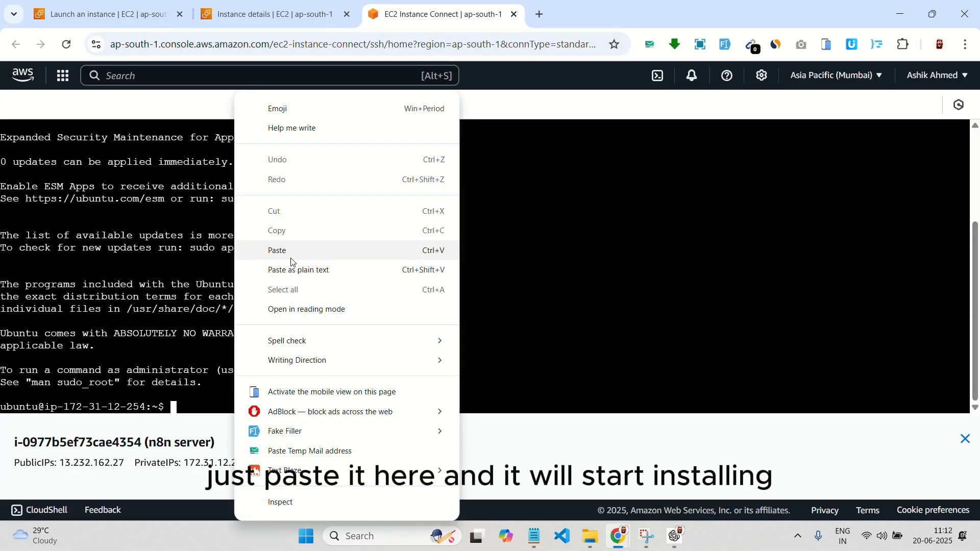
pyautogui.click(276, 250)
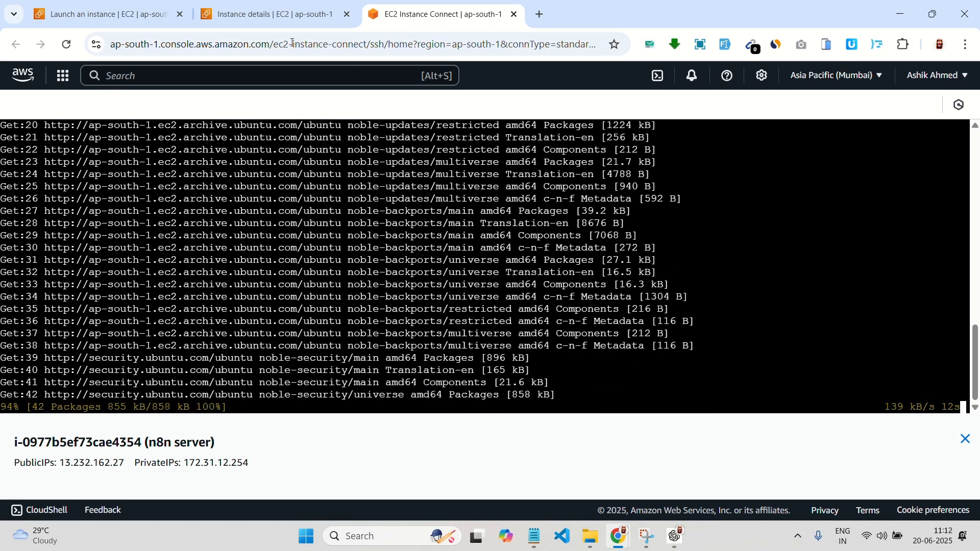
pyautogui.click(269, 14)
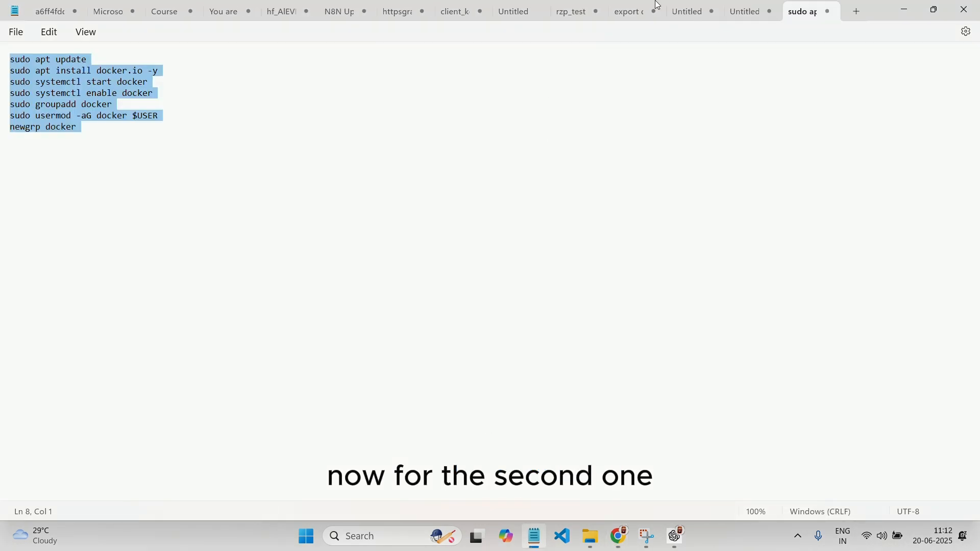
# - Replace the old IP with 13.232.162.27 in N8N_HOST and WEBHOOK_URL
pyautogui.click(743, 12)
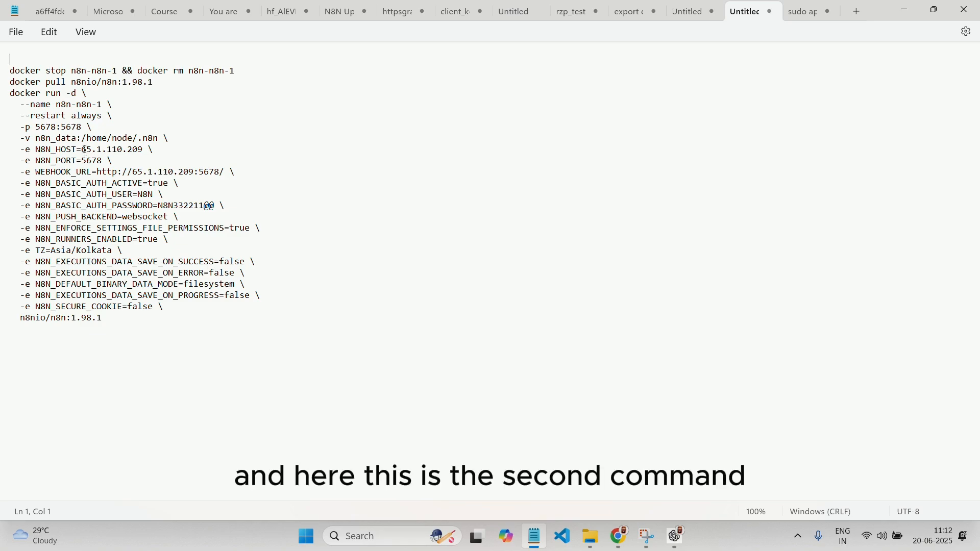
pyautogui.doubleClick(112, 149)
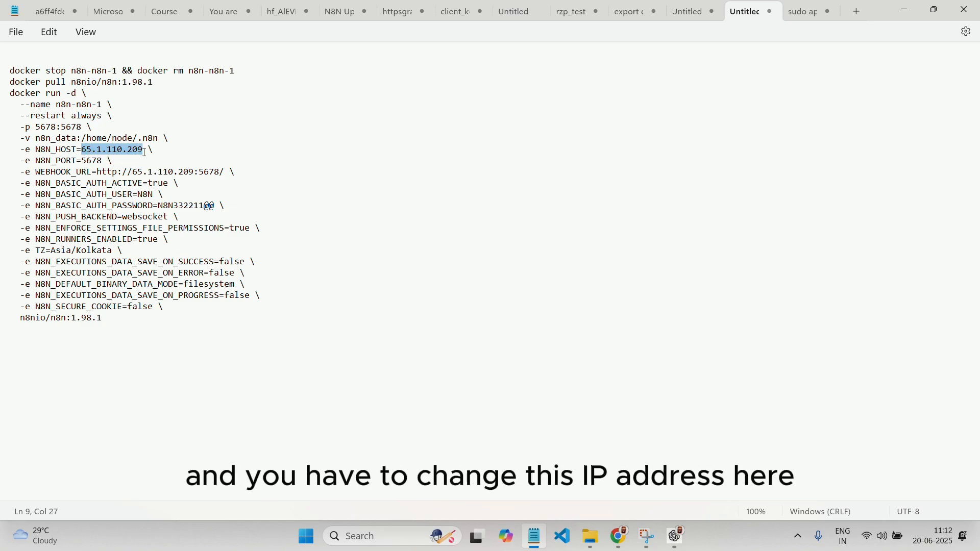
pyautogui.write('13.232.162.27')
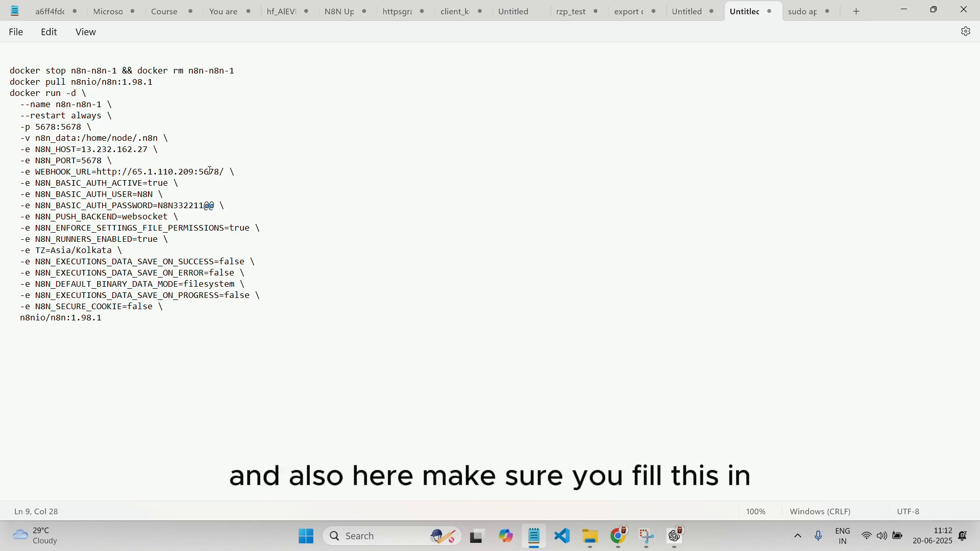
pyautogui.moveTo(193, 172); pyautogui.dragTo(175, 183)
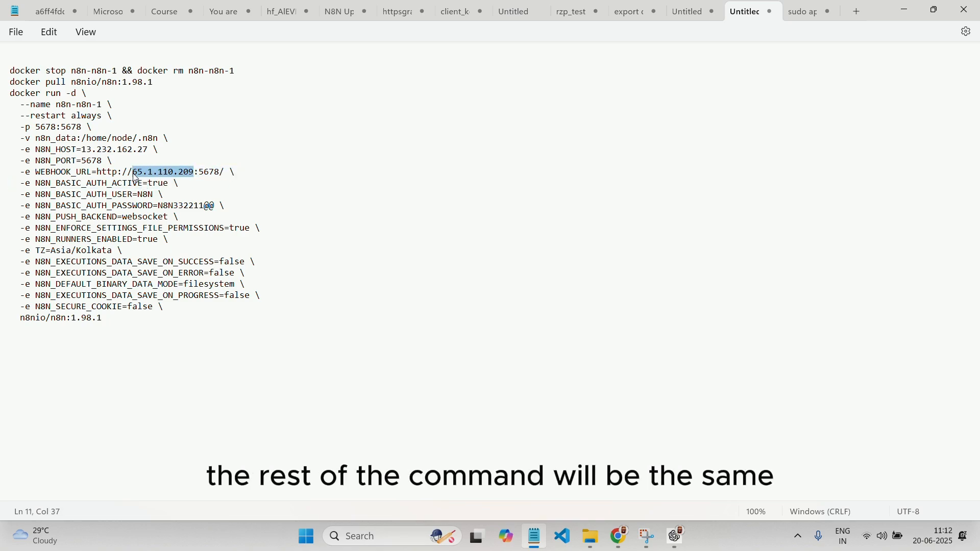
pyautogui.write('13.232.162.27')
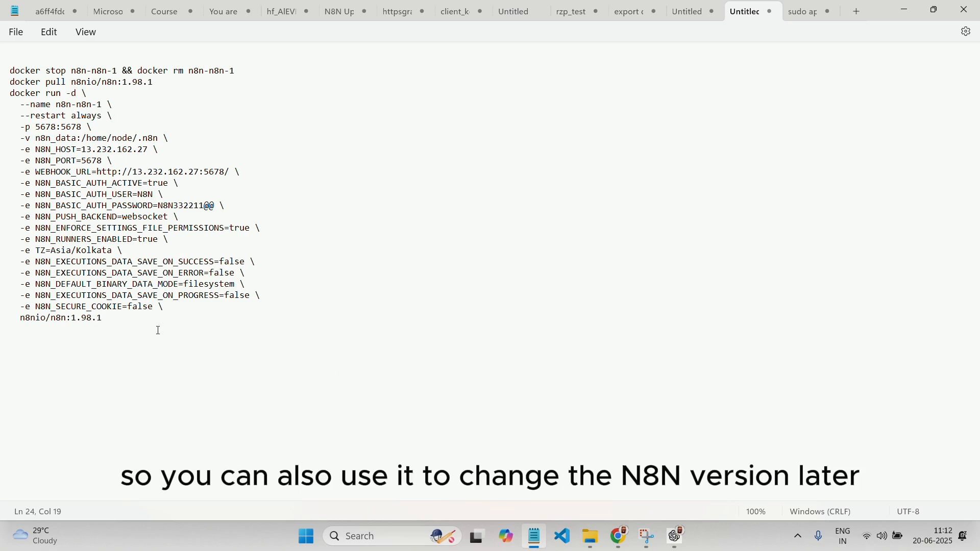
# - Select and copy the entire updated docker run command
pyautogui.press('ctrl+a')
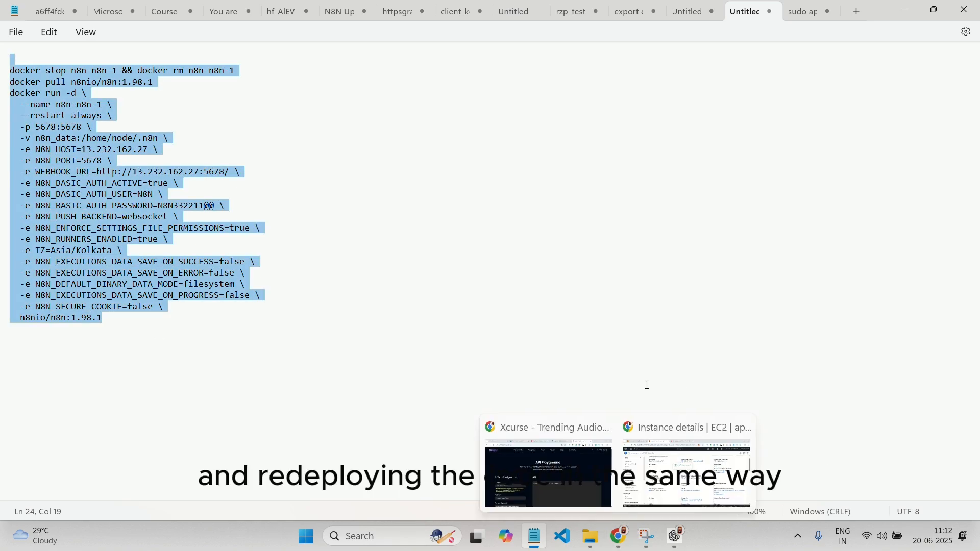
pyautogui.click(236, 114)
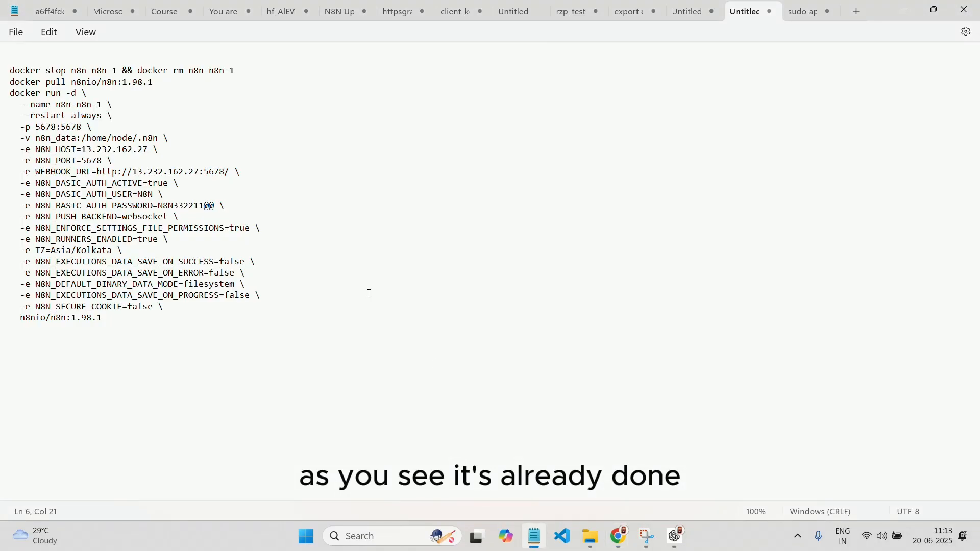
pyautogui.press('ctrl+a')
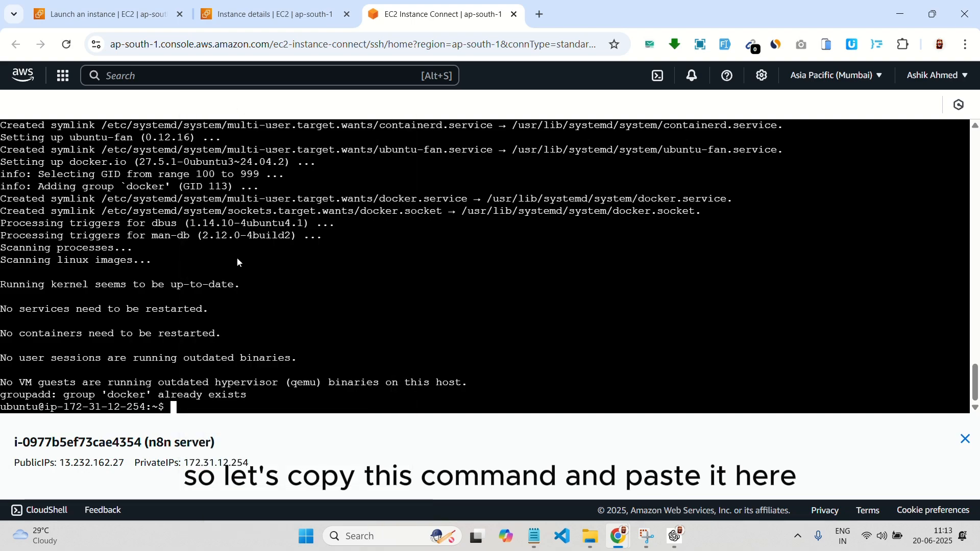
# - Run the n8n docker command in the server terminal and return to instance details
pyautogui.write('docker stop n8n-n8n-1 && docker rm n8n-n8n-1')
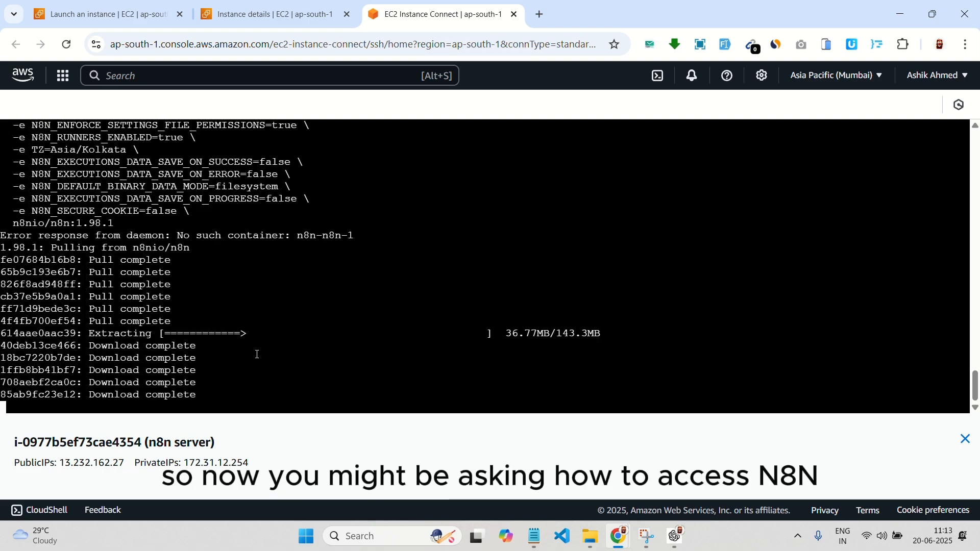
pyautogui.click(269, 14)
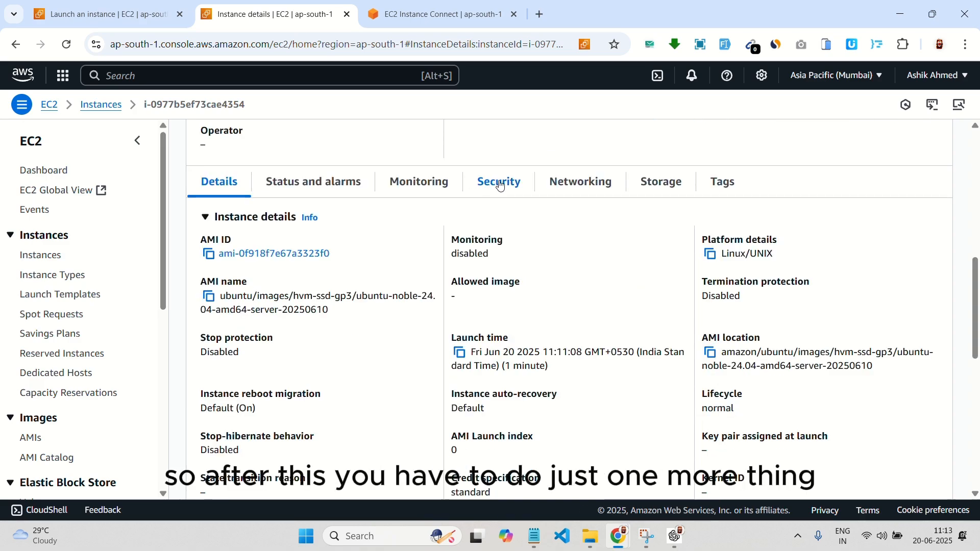
# - Edit the security group's inbound rules and set the rule type to All traffic
pyautogui.click(498, 181)
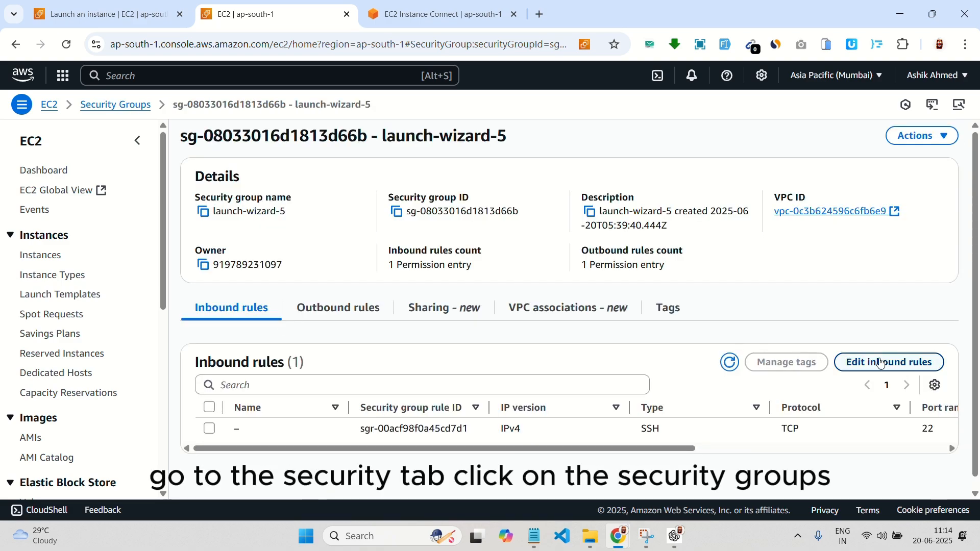
pyautogui.click(888, 362)
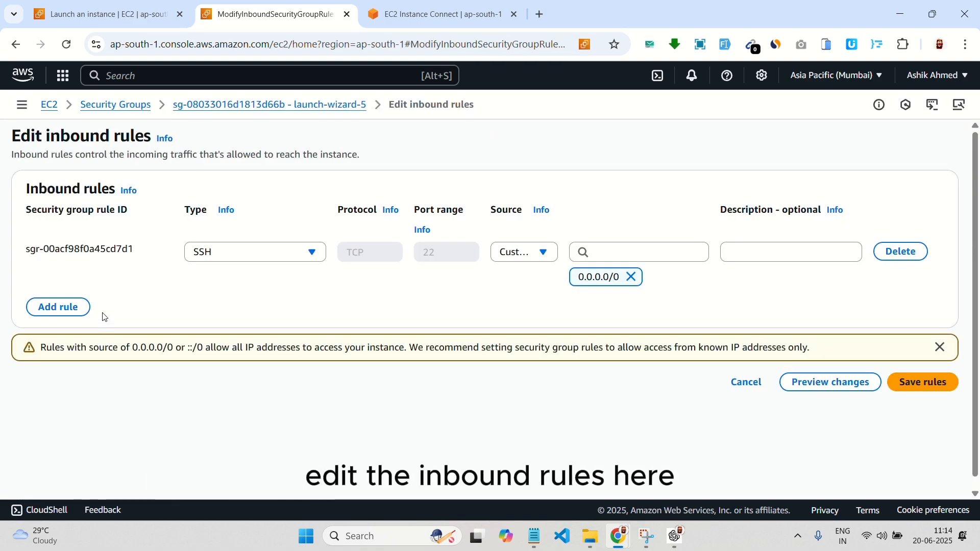
pyautogui.click(254, 251)
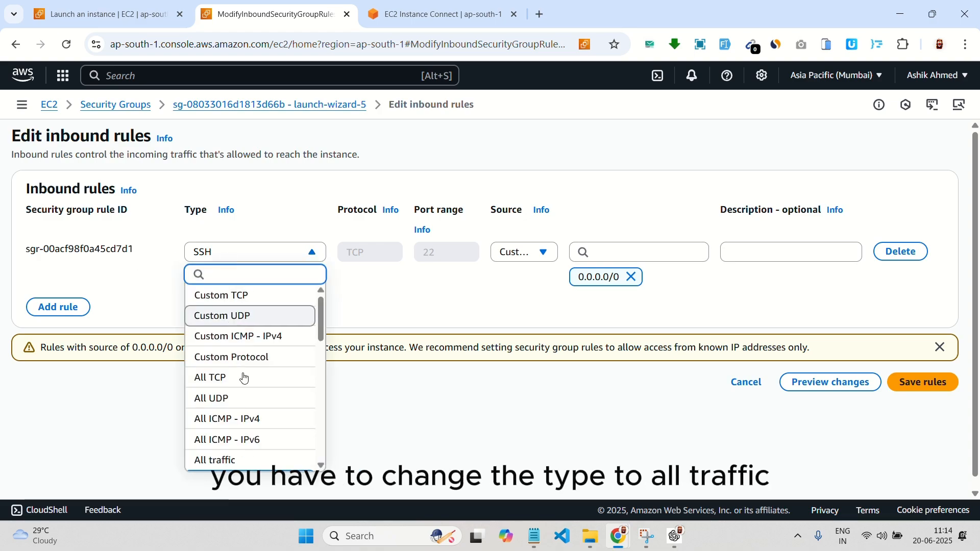
pyautogui.click(215, 460)
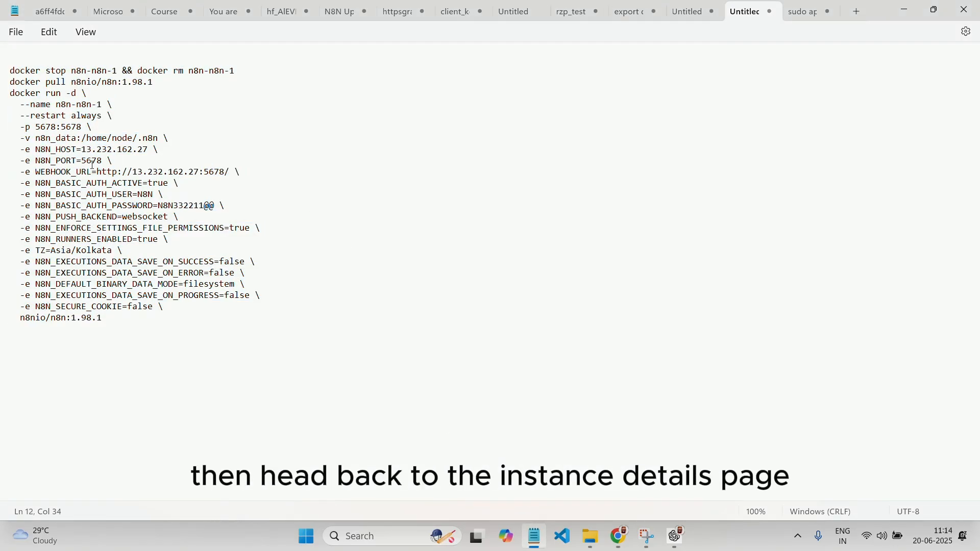
pyautogui.moveTo(95, 172); pyautogui.dragTo(197, 172)
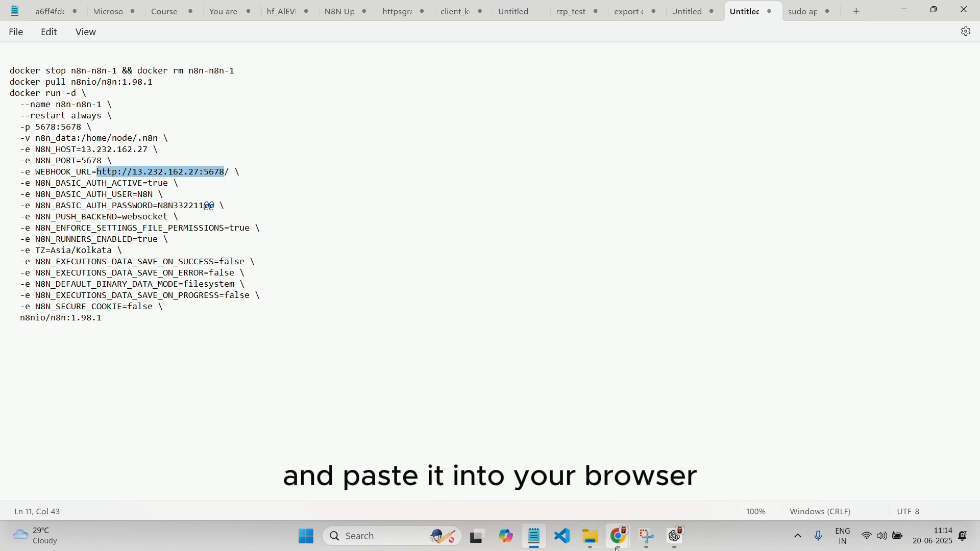
pyautogui.click(617, 536)
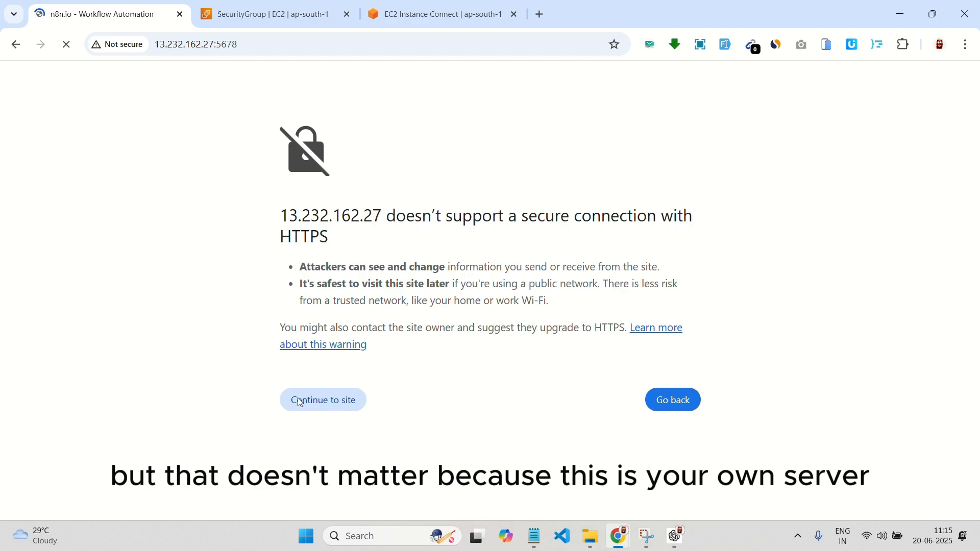
# - Continue past the not-secure warning to load n8n at 13.232.162.27:5678
pyautogui.click(323, 400)
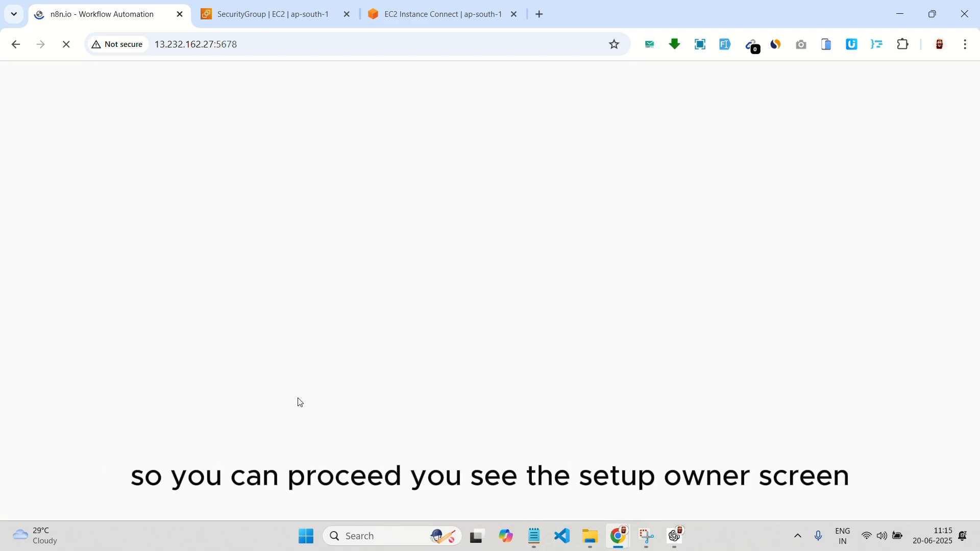